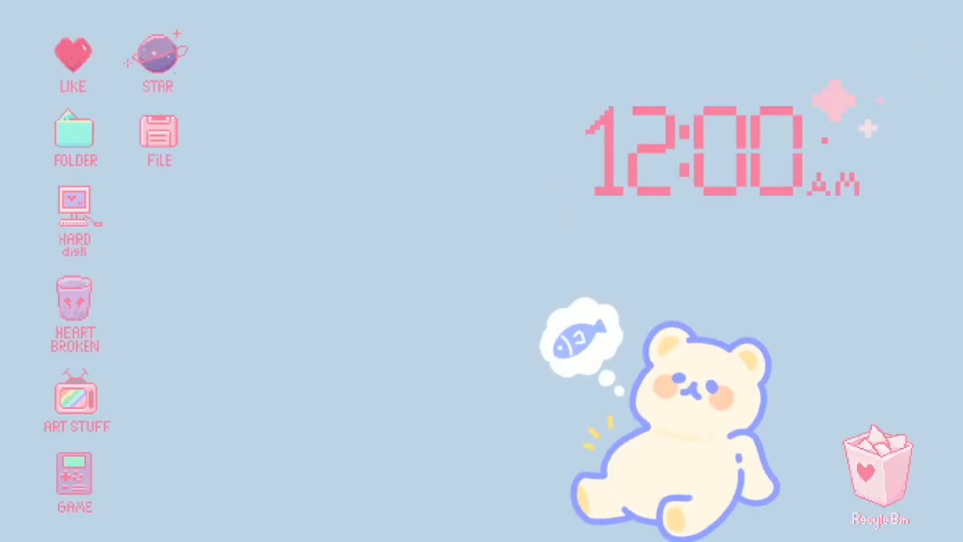
pyautogui.moveTo(222, 259)
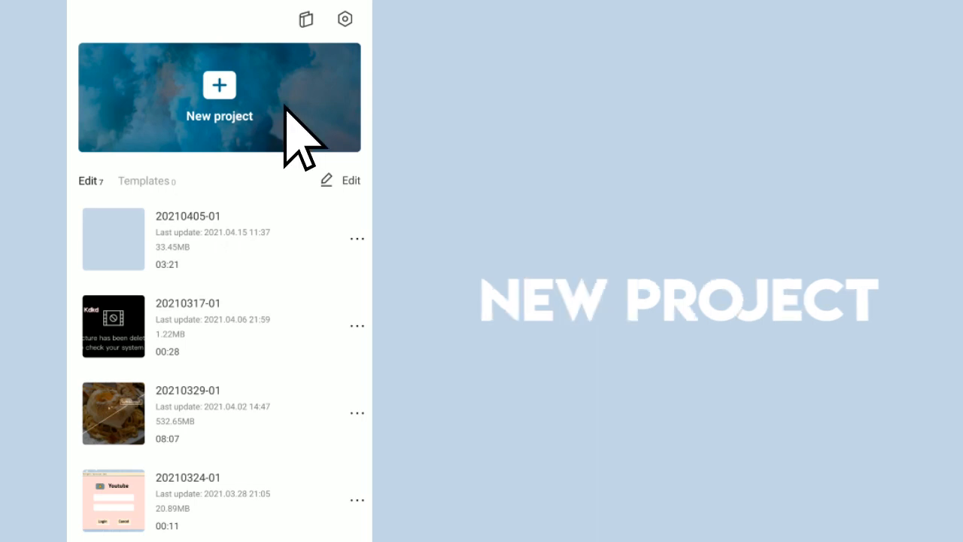
# Create a new project and choose the plain light-blue photo as its background clip
pyautogui.click(219, 98)
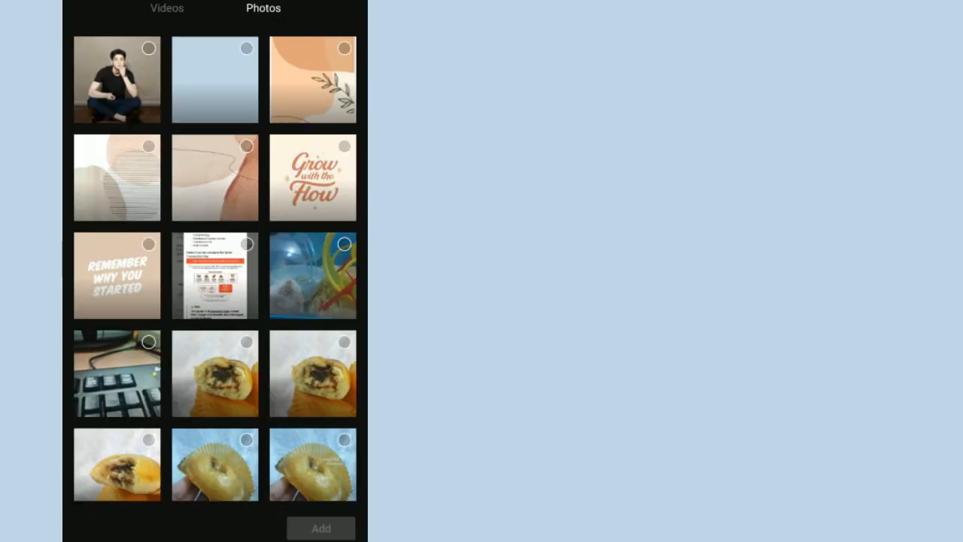
pyautogui.click(214, 78)
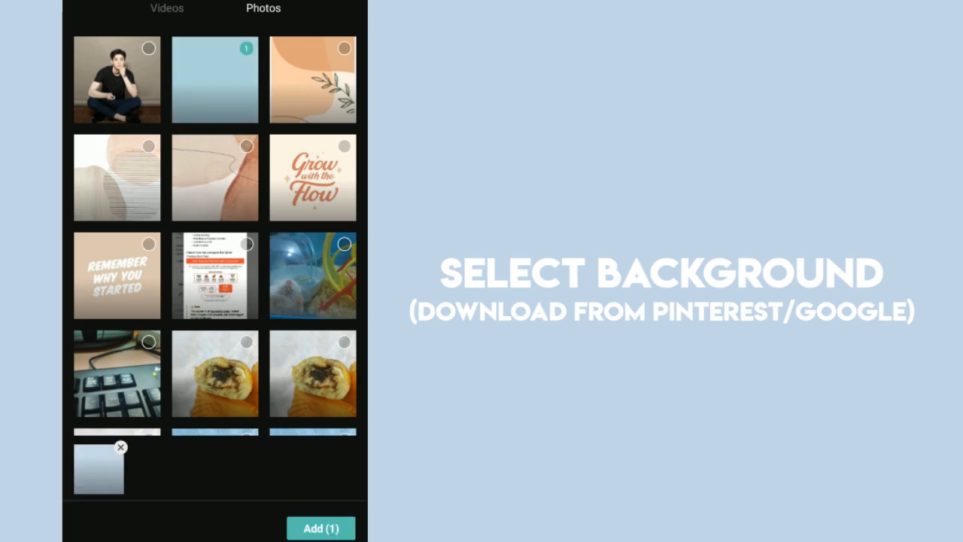
pyautogui.click(214, 78)
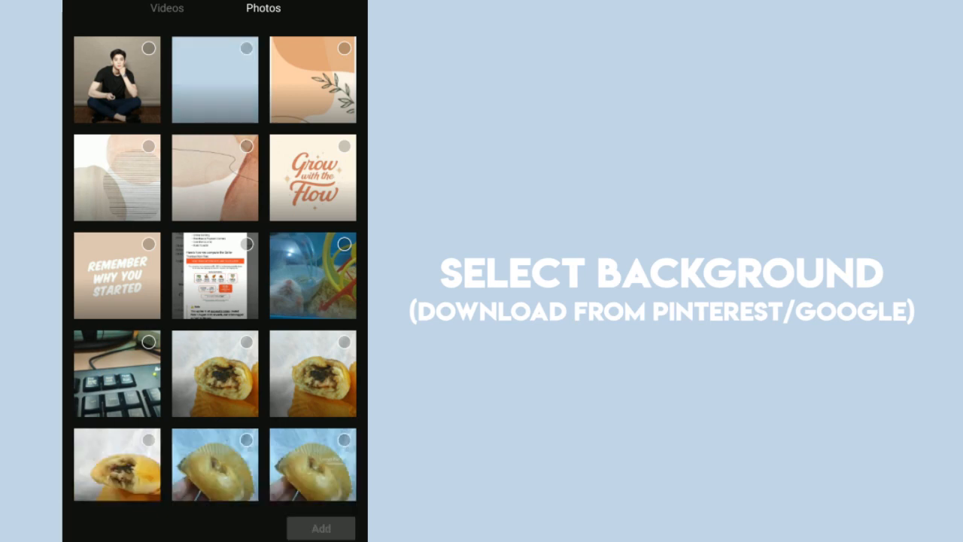
pyautogui.click(215, 78)
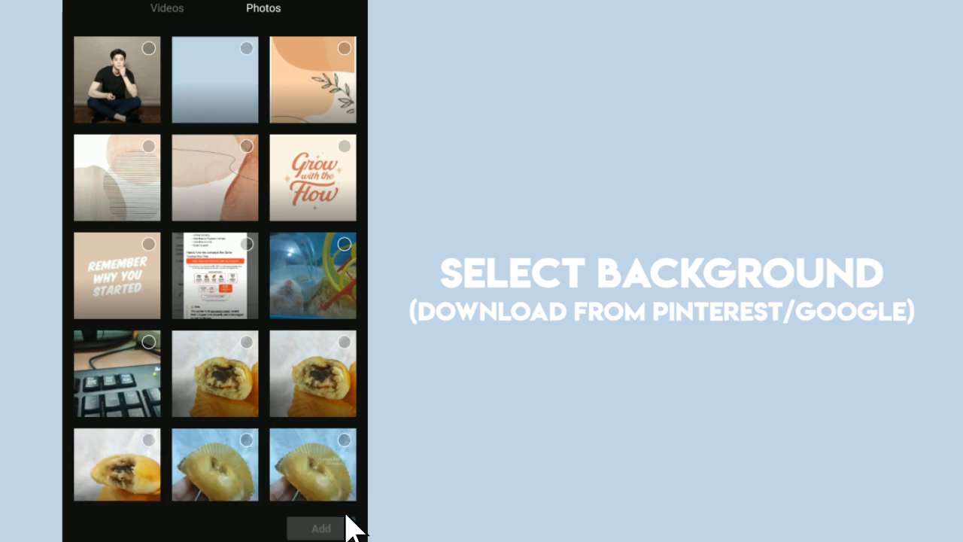
pyautogui.click(215, 78)
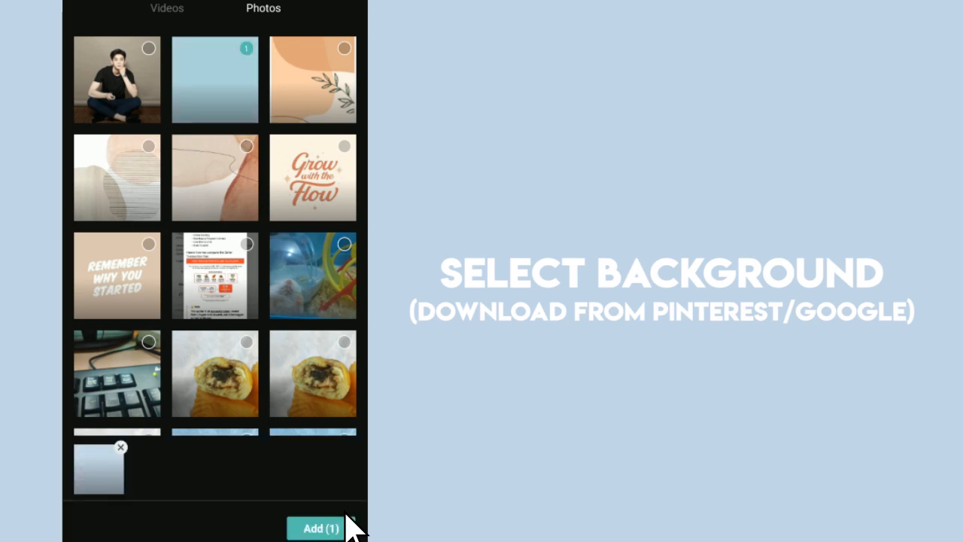
pyautogui.moveTo(349, 523)
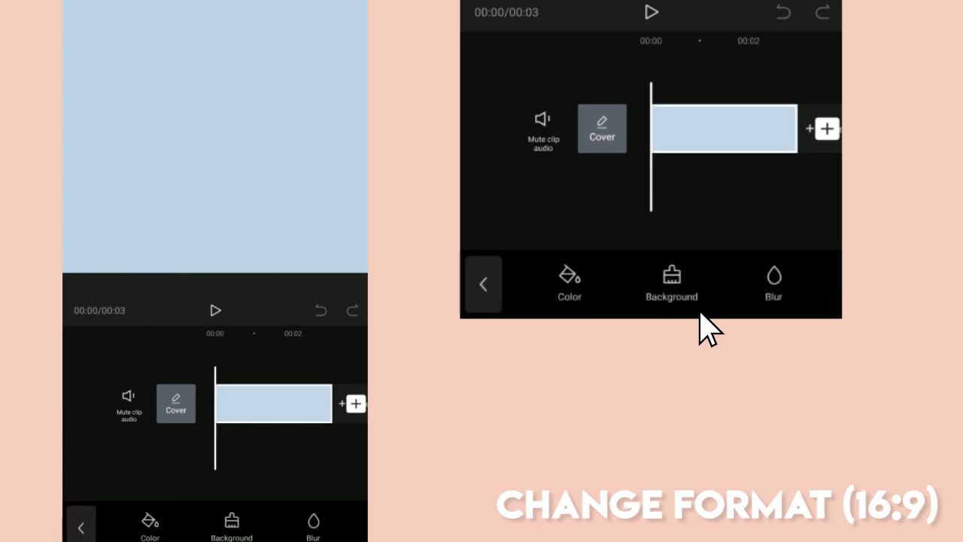
# Switch the canvas to a 16:9 widescreen ratio that the blue background fills
pyautogui.click(671, 283)
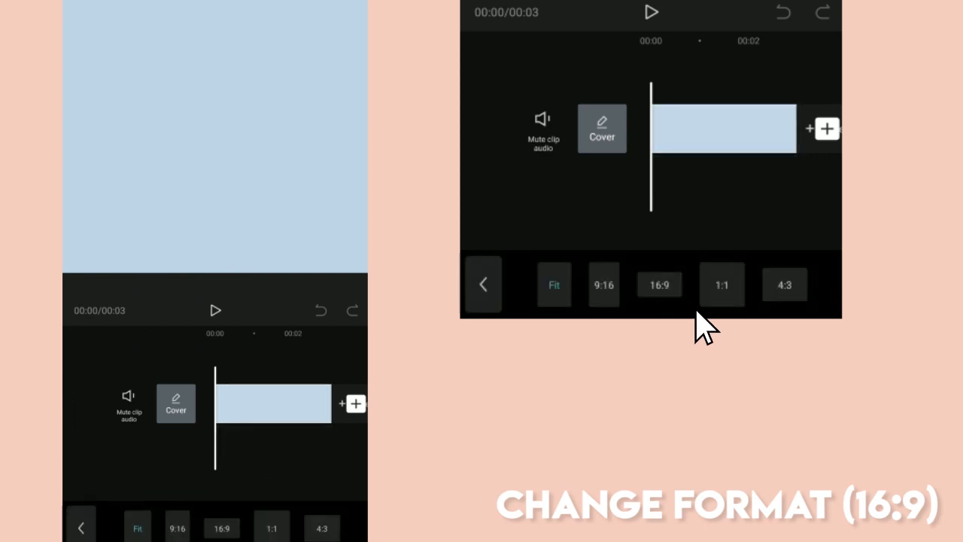
pyautogui.click(659, 284)
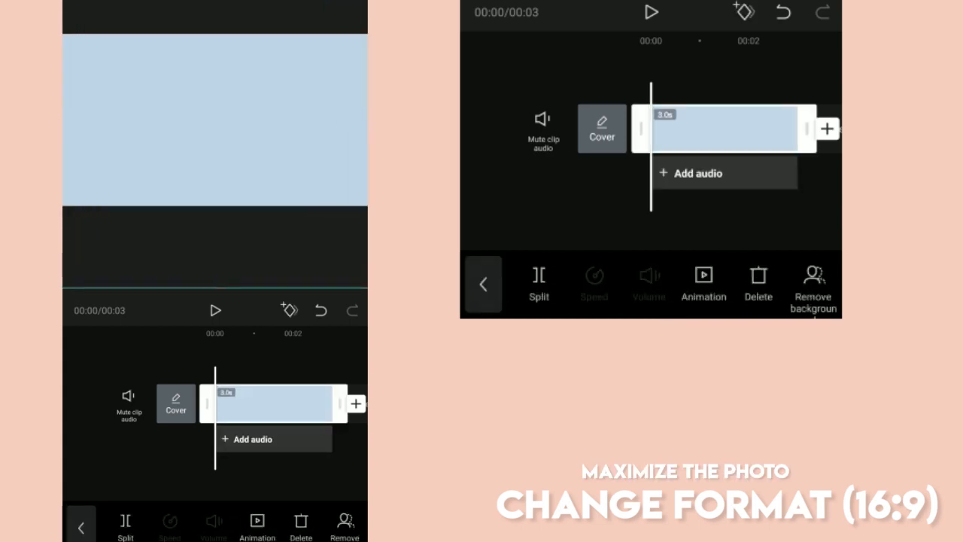
pyautogui.click(483, 283)
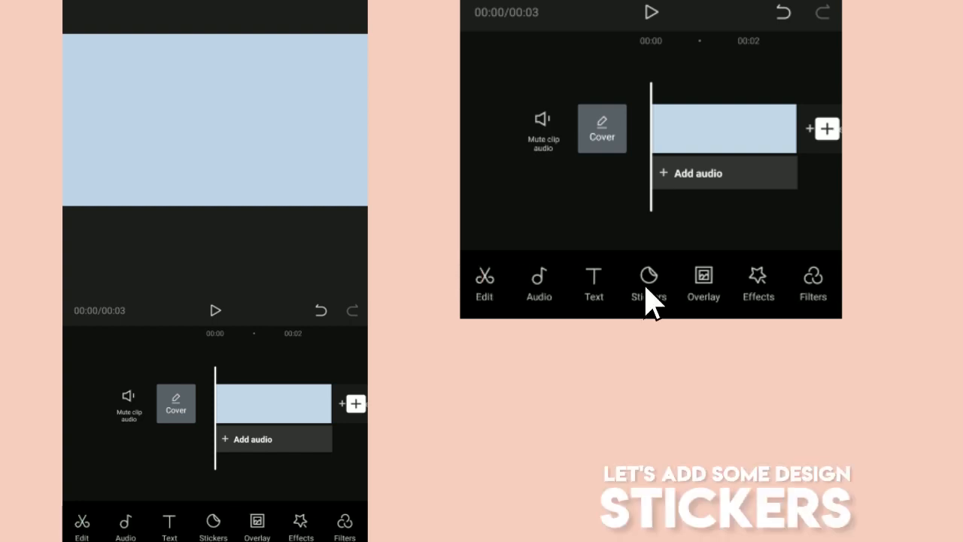
# Place a small flower sticker in the top-right corner of the blue background
pyautogui.click(648, 282)
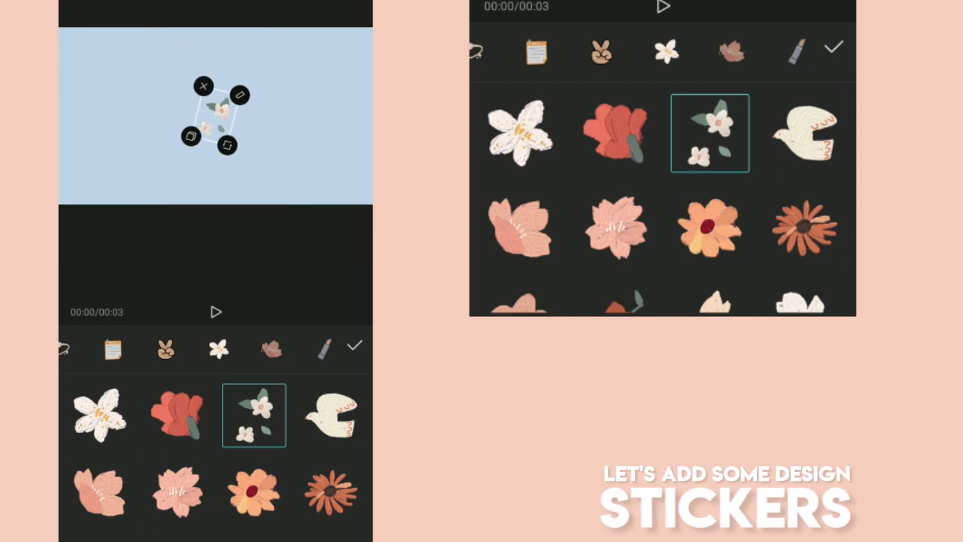
pyautogui.moveTo(216, 113); pyautogui.dragTo(349, 48)
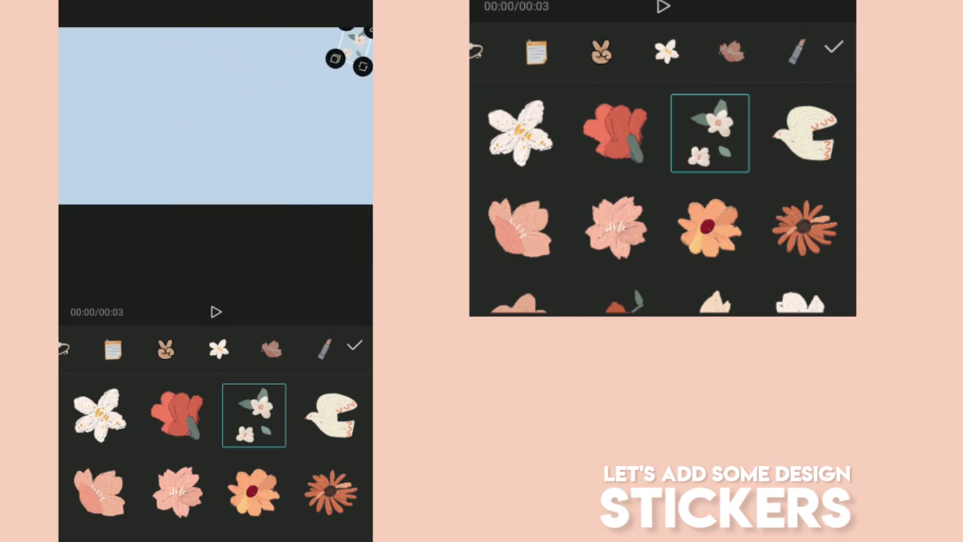
pyautogui.click(253, 415)
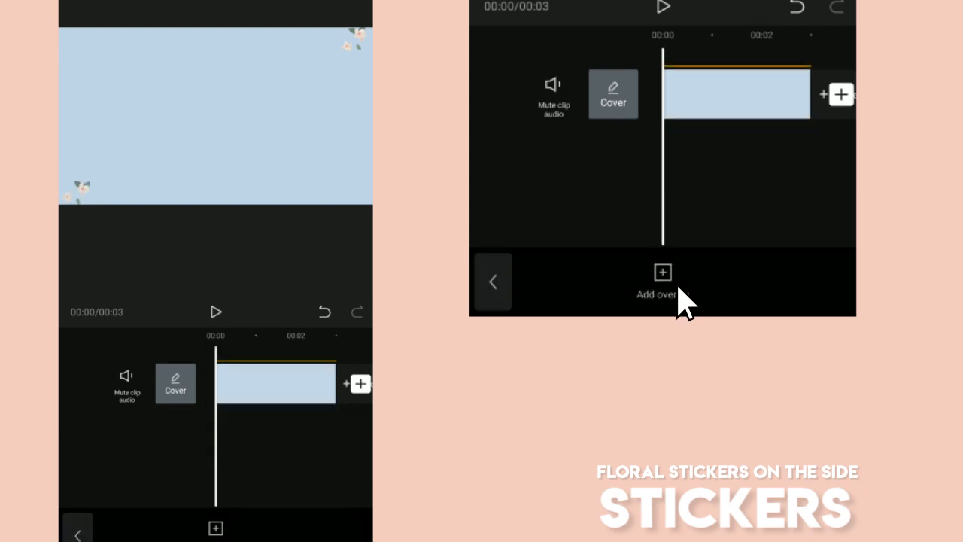
# Add a portrait photo overlay and convert it to the Comic anime style
pyautogui.click(662, 283)
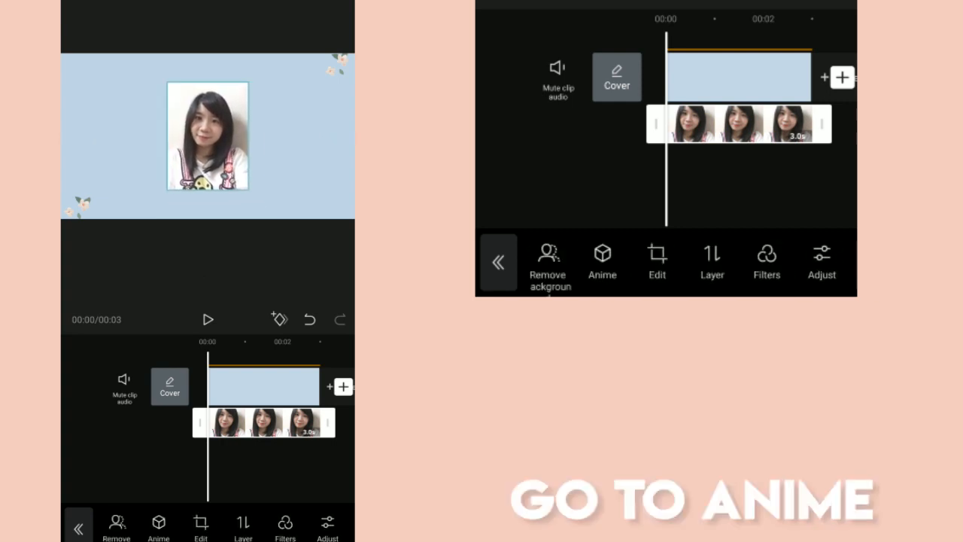
pyautogui.click(602, 262)
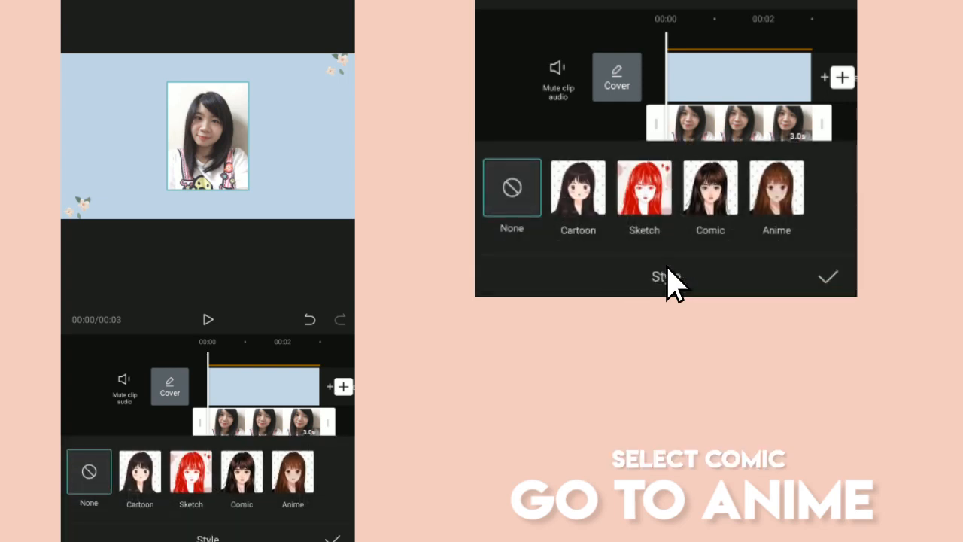
pyautogui.click(710, 188)
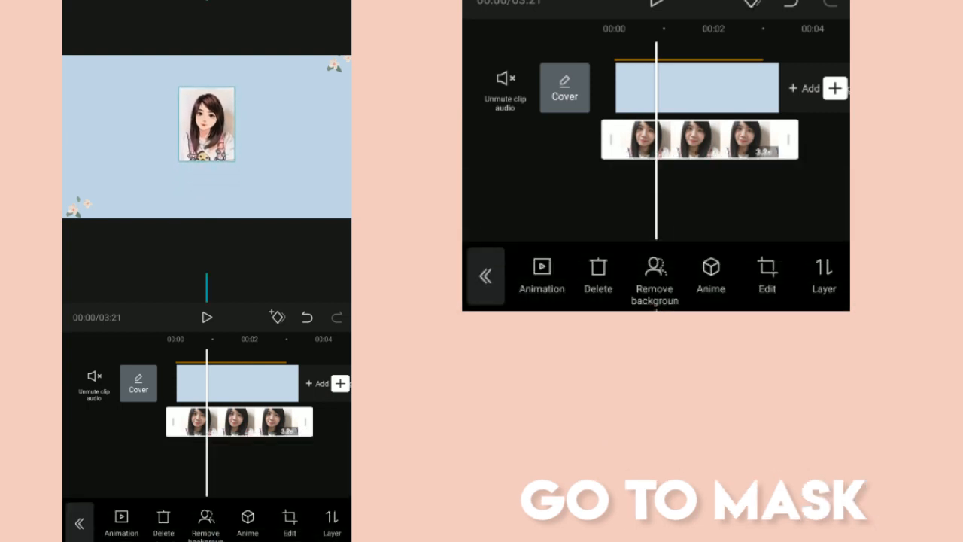
# Mask the comic portrait into a circle so it reads as a centred login avatar
pyautogui.hscroll(3)
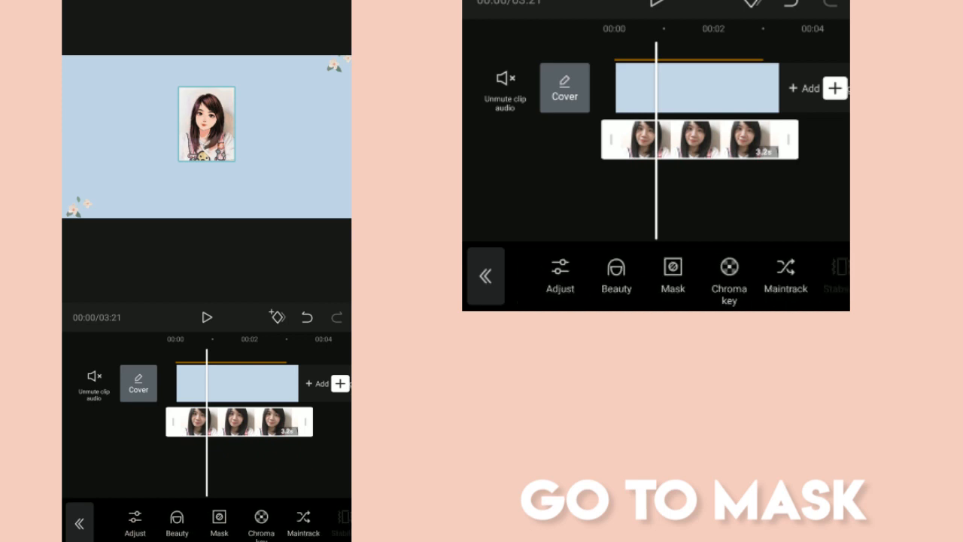
pyautogui.click(220, 521)
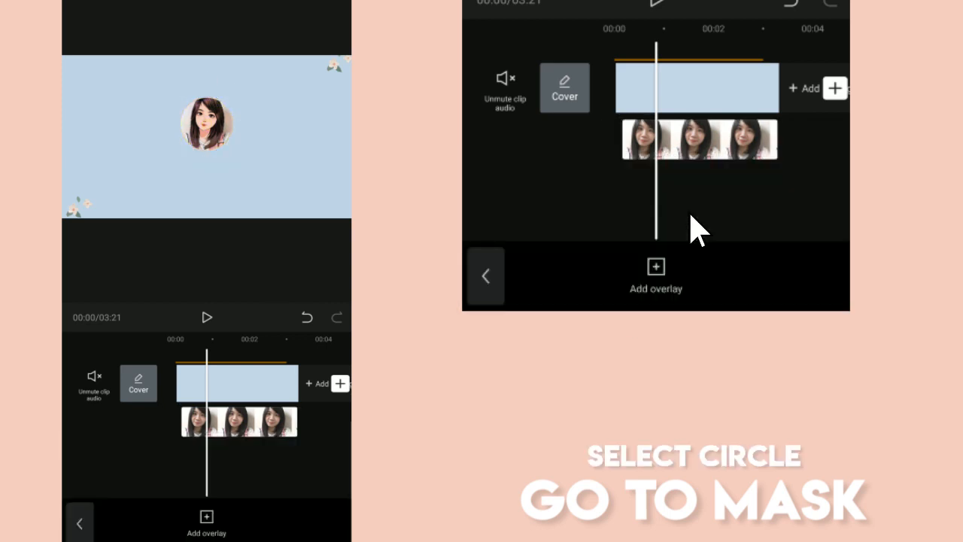
pyautogui.click(238, 383)
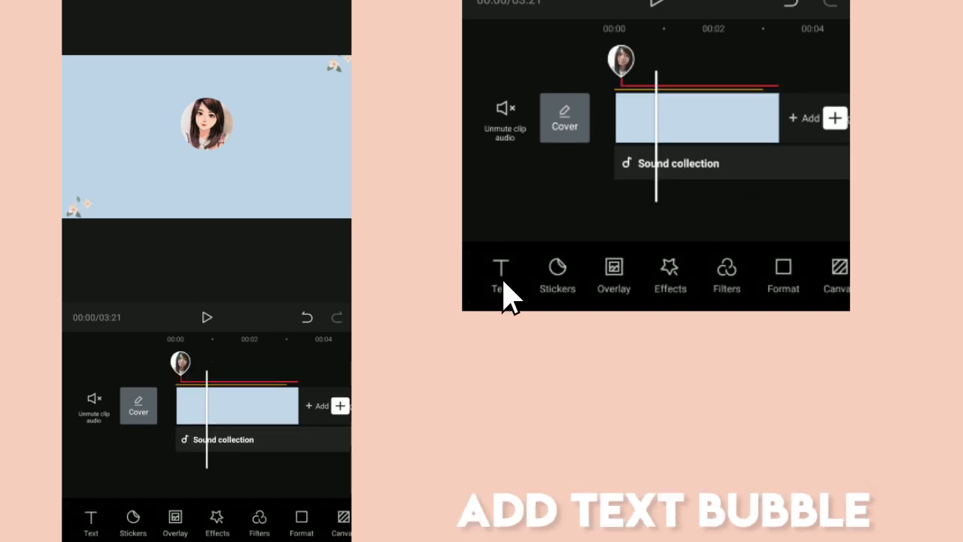
# Add a small rounded bubble text reading 'Enter Password' beneath the circular avatar
pyautogui.click(500, 274)
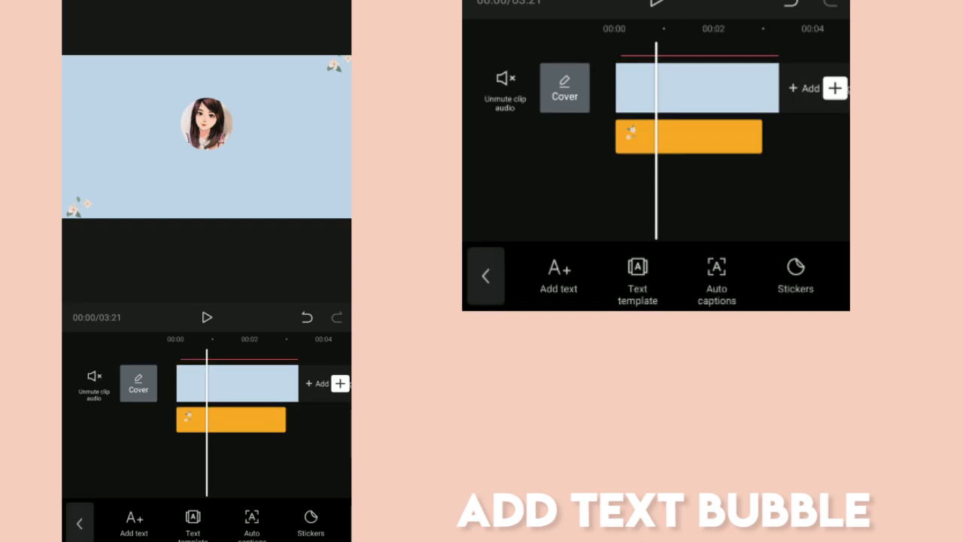
pyautogui.click(132, 522)
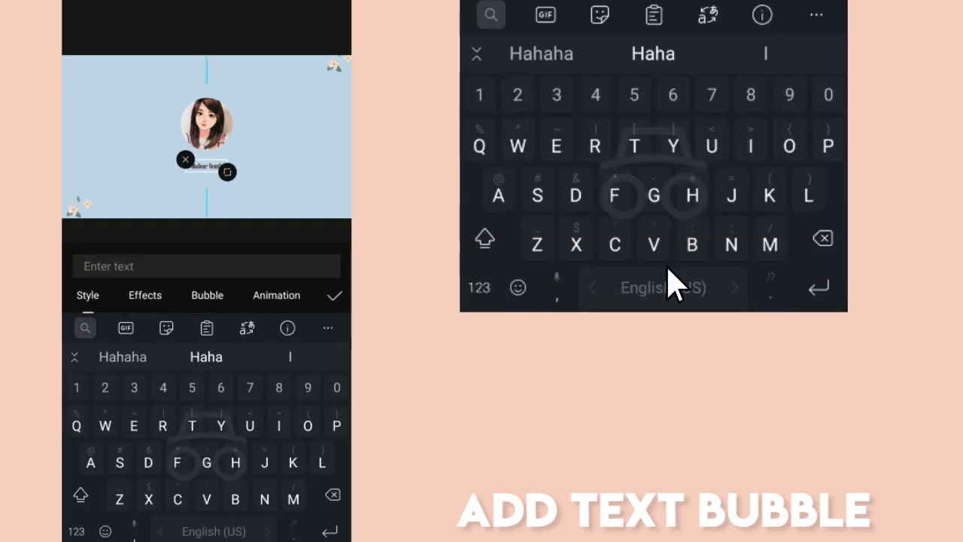
pyautogui.click(208, 294)
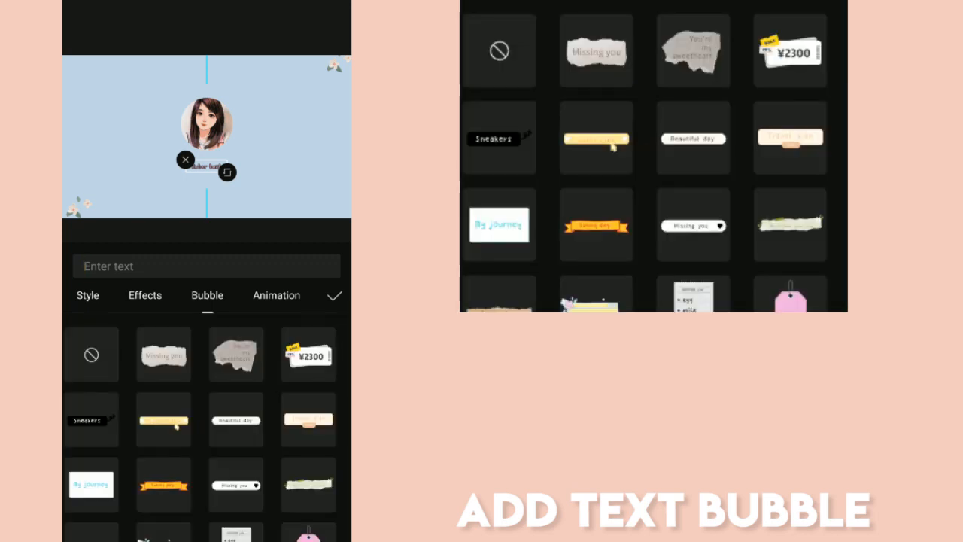
pyautogui.click(234, 418)
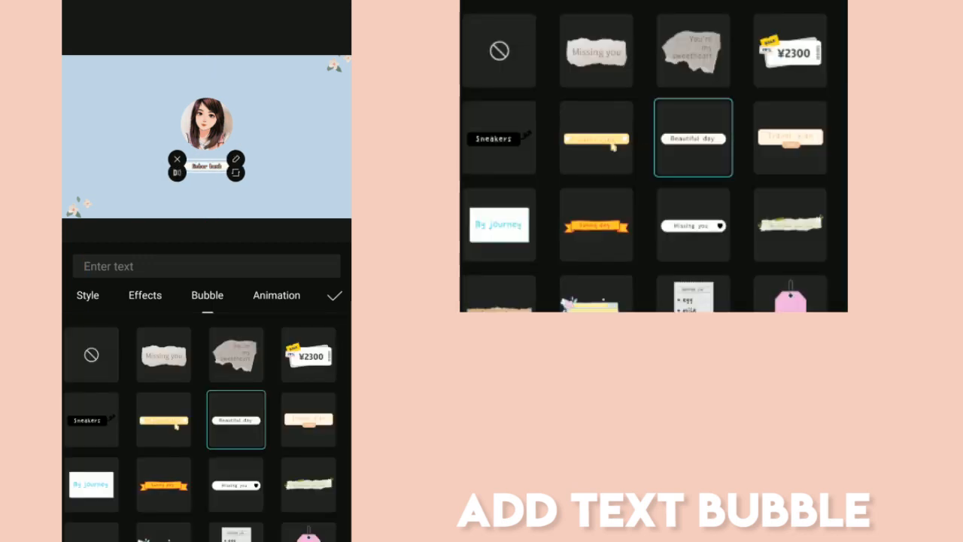
pyautogui.click(206, 265)
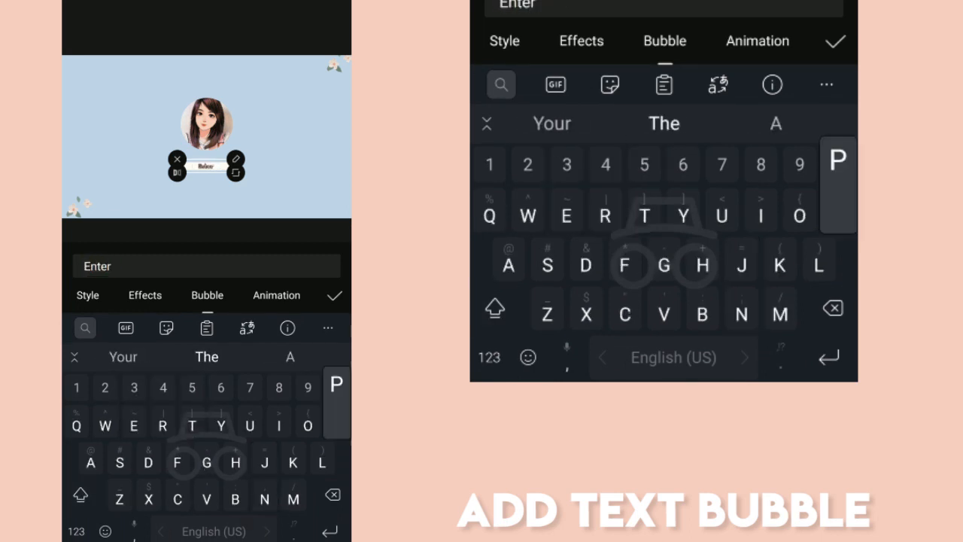
pyautogui.write('Password')
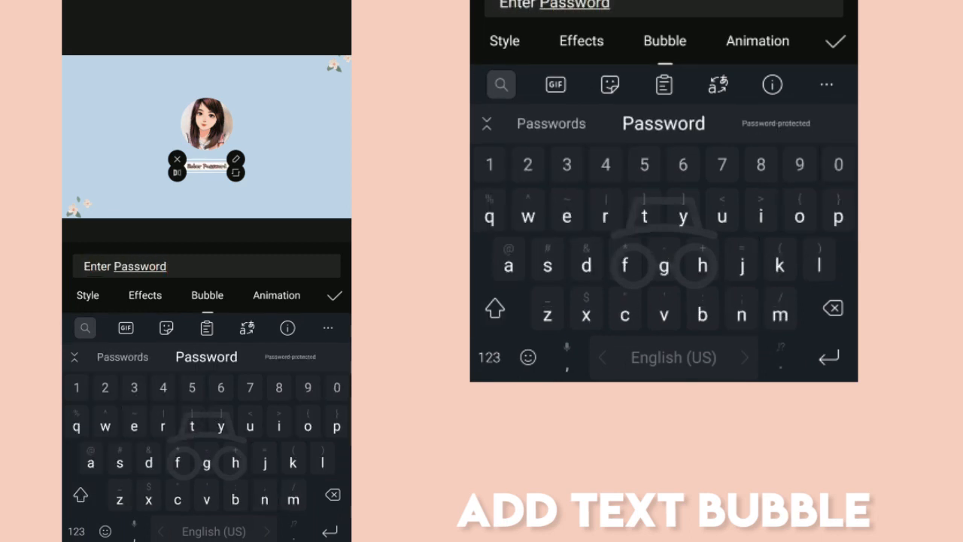
pyautogui.click(87, 294)
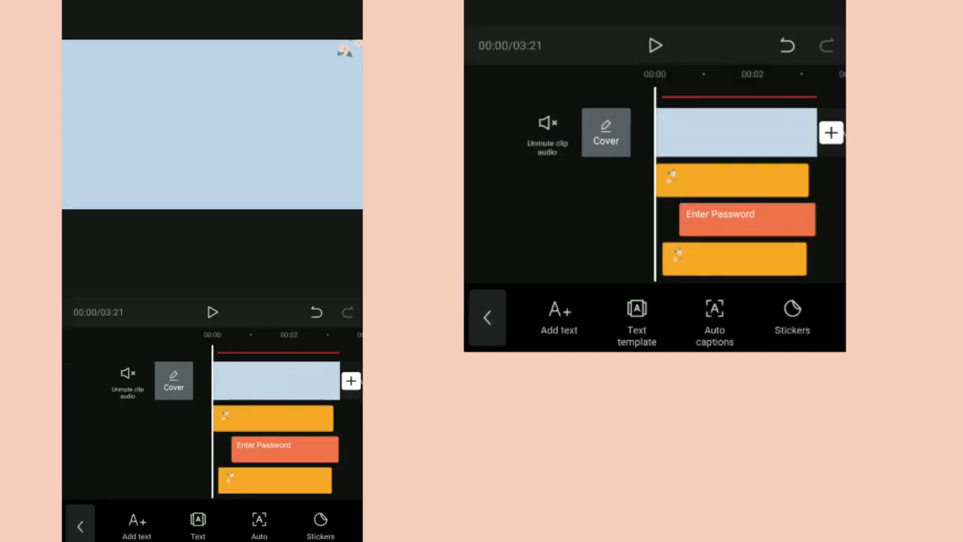
pyautogui.click(656, 45)
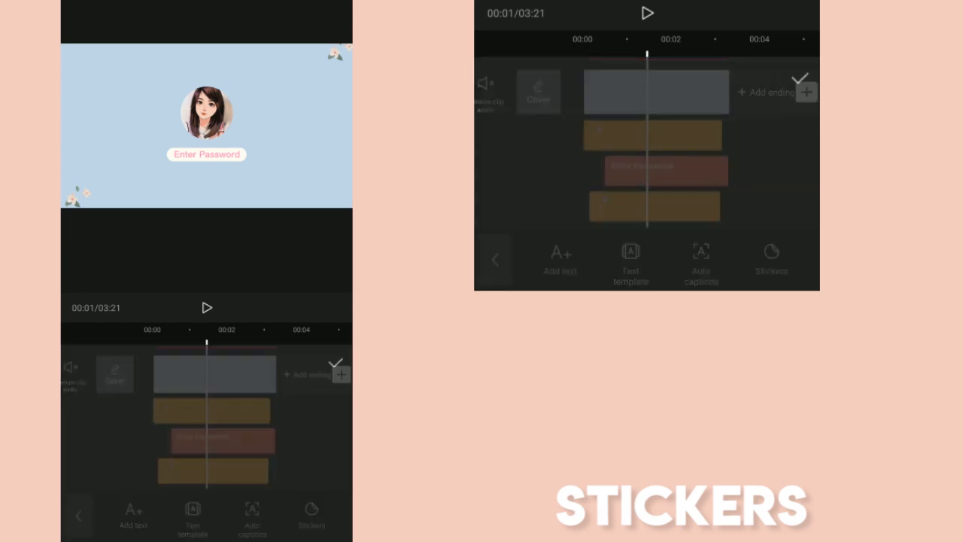
# From the desktop-themed sticker pack, add the pink arrow cursor beside the Enter Password box
pyautogui.click(311, 515)
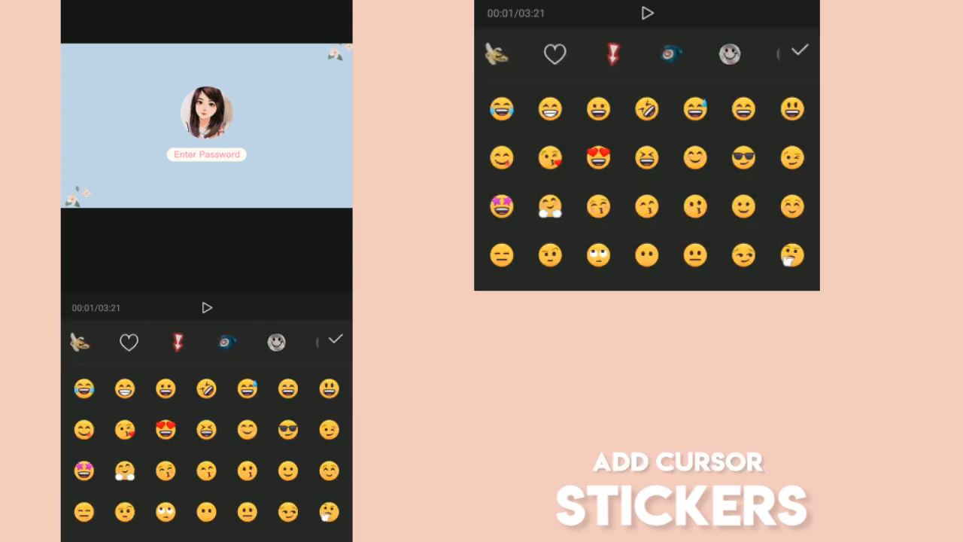
pyautogui.click(647, 54)
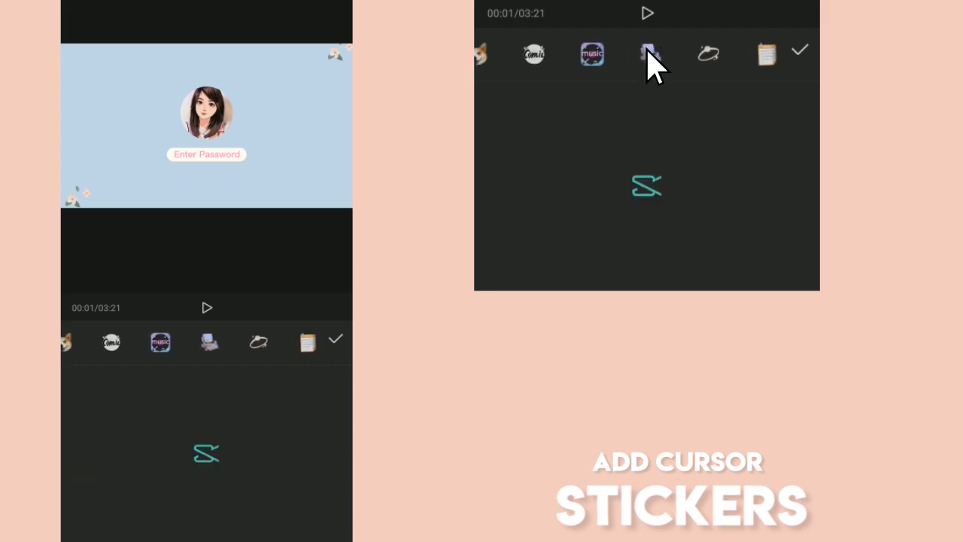
pyautogui.click(649, 54)
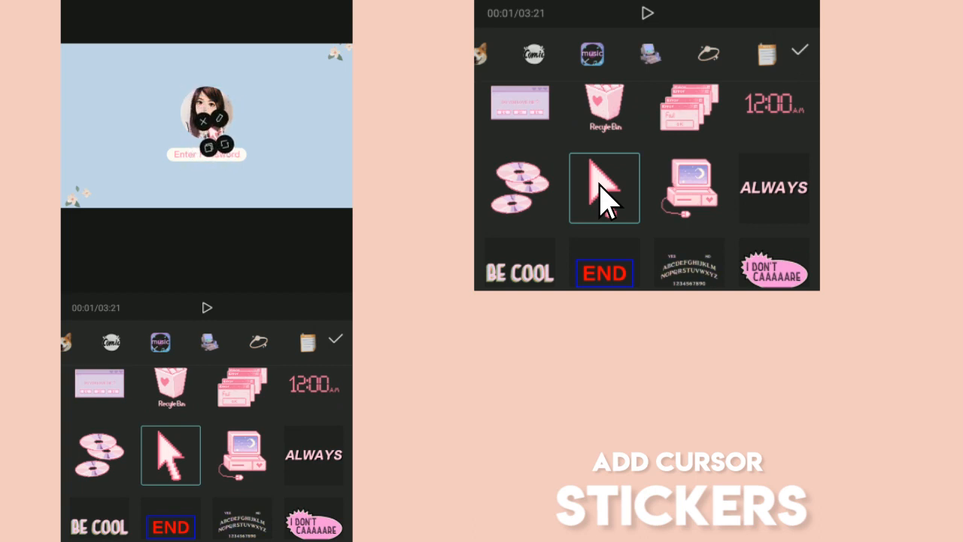
pyautogui.click(605, 187)
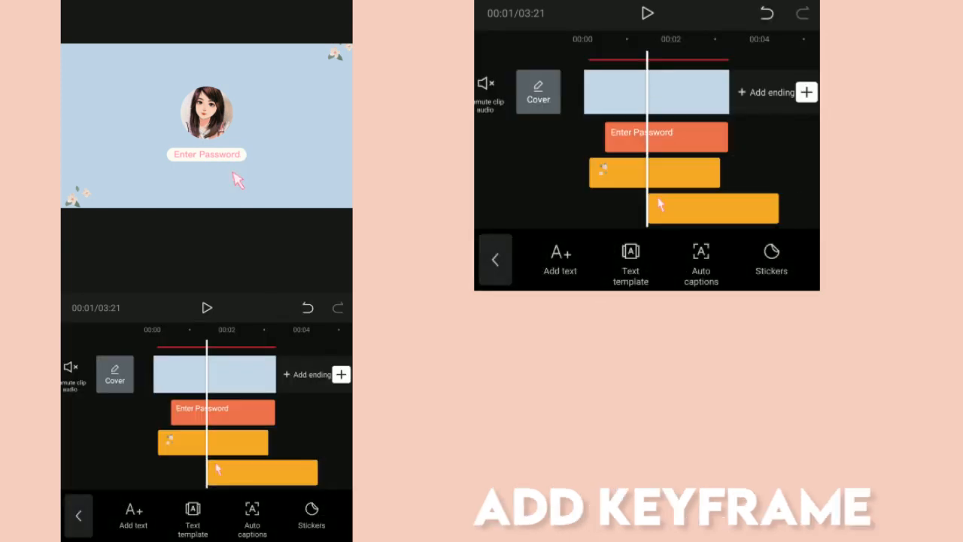
# Give the arrow sticker start and end keyframes so it travels to the password box
pyautogui.click(263, 472)
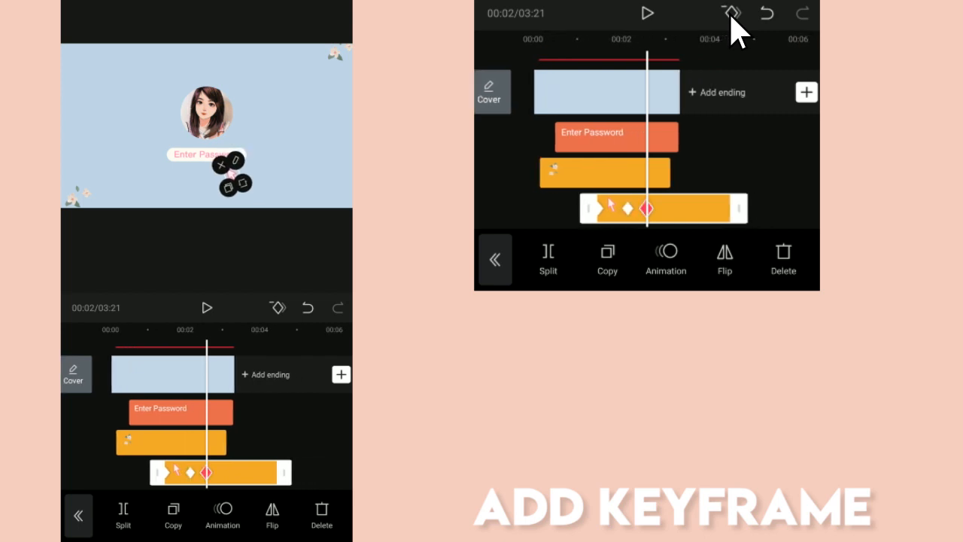
pyautogui.click(647, 12)
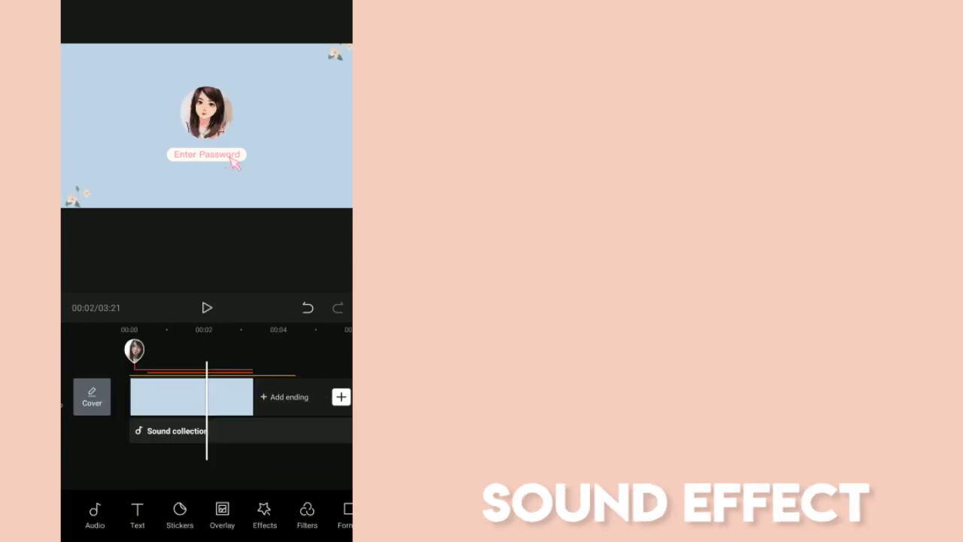
# Add a short sound effect from the effects library under the login screen clip
pyautogui.click(94, 514)
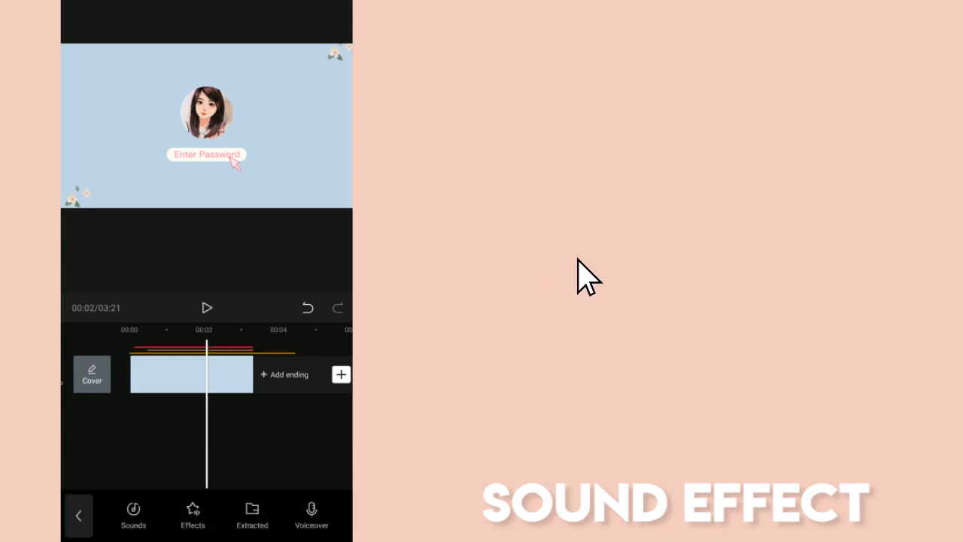
pyautogui.click(133, 514)
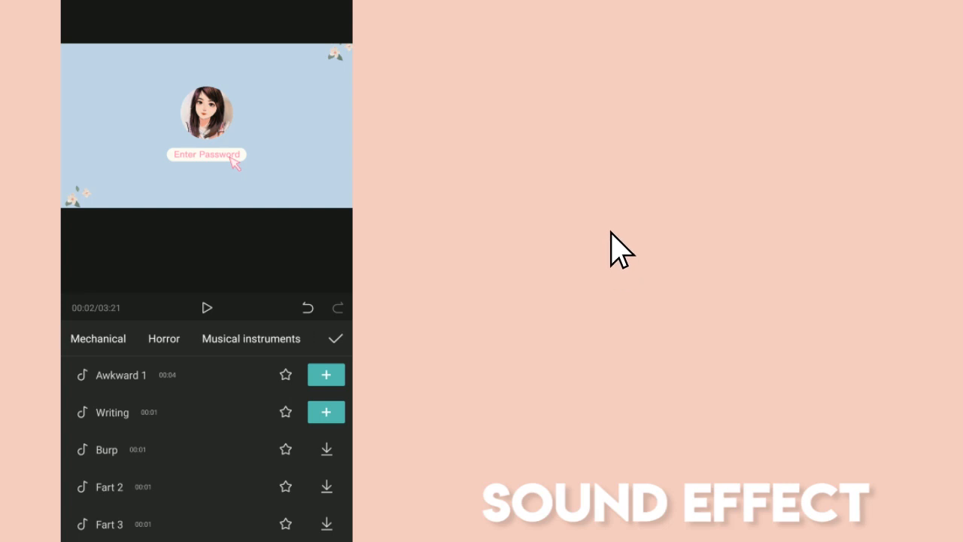
pyautogui.click(186, 336)
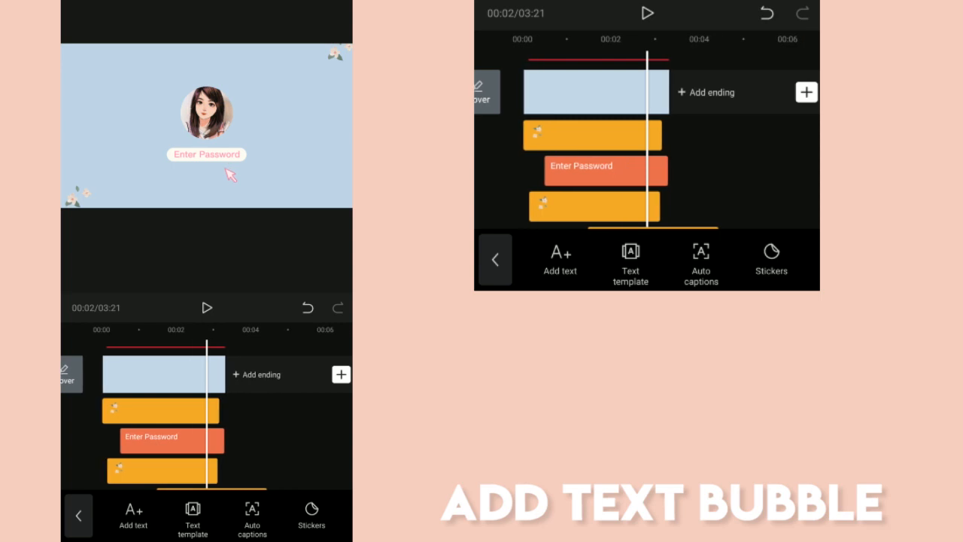
# Add an asterisk password text with a Type 1 typing-in animation lasting 0.9 s
pyautogui.click(132, 514)
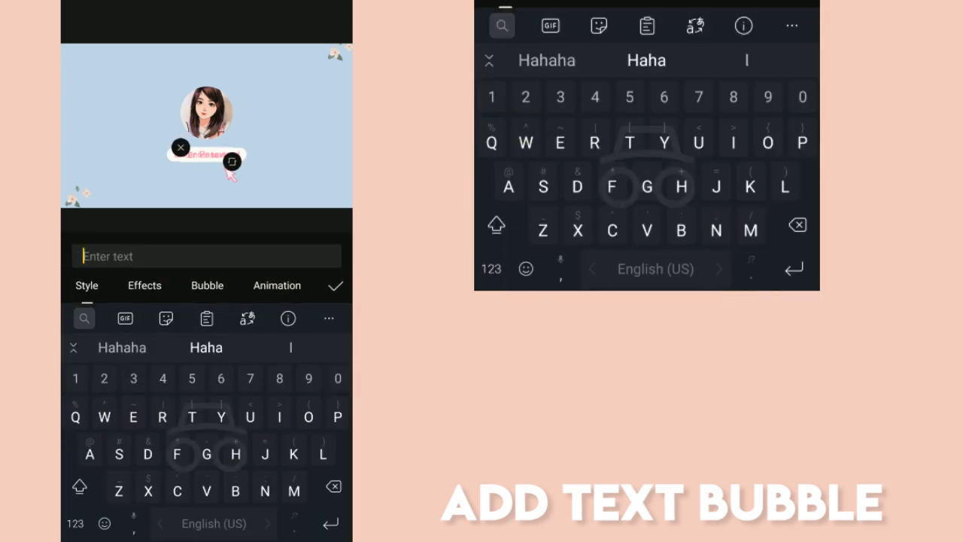
pyautogui.click(207, 286)
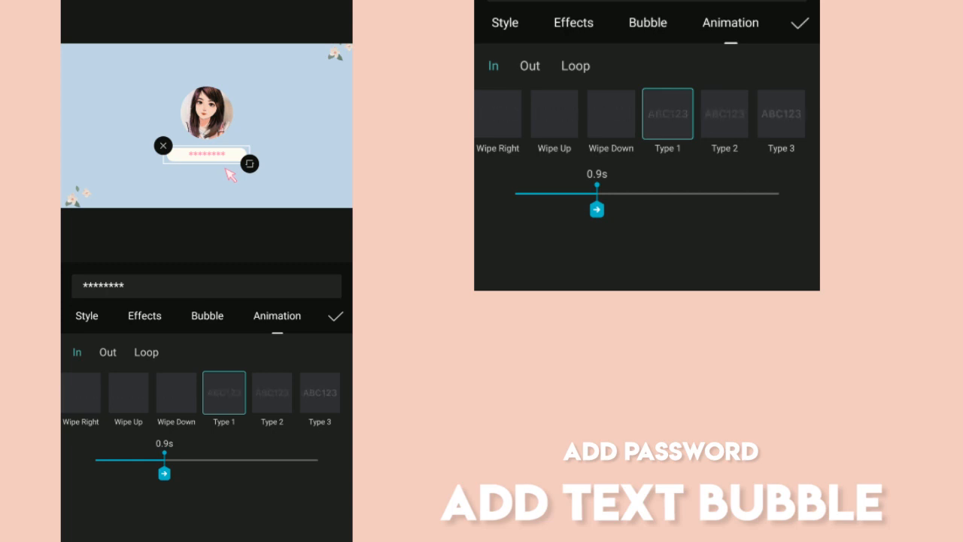
pyautogui.click(336, 316)
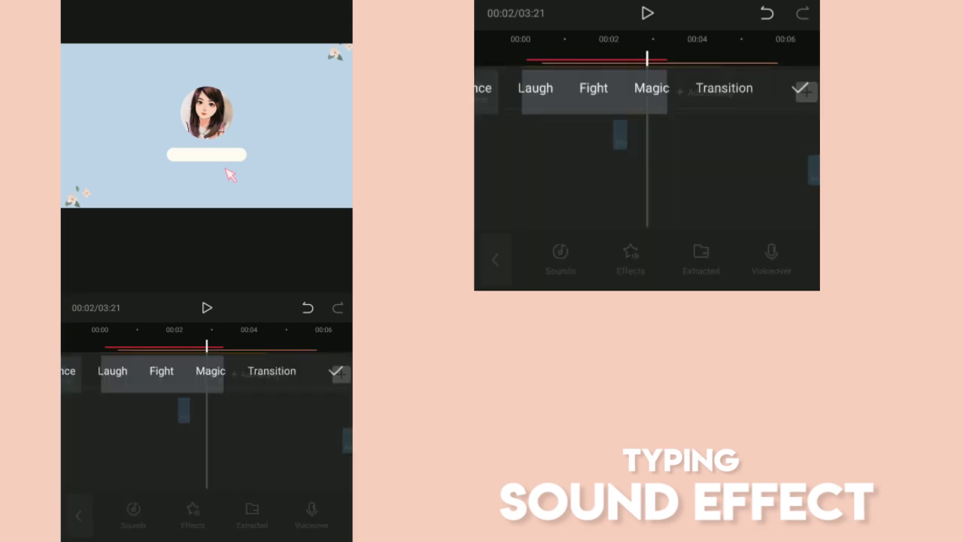
# Choose the sound-effect category that holds the keyboard typing sound
pyautogui.click(133, 514)
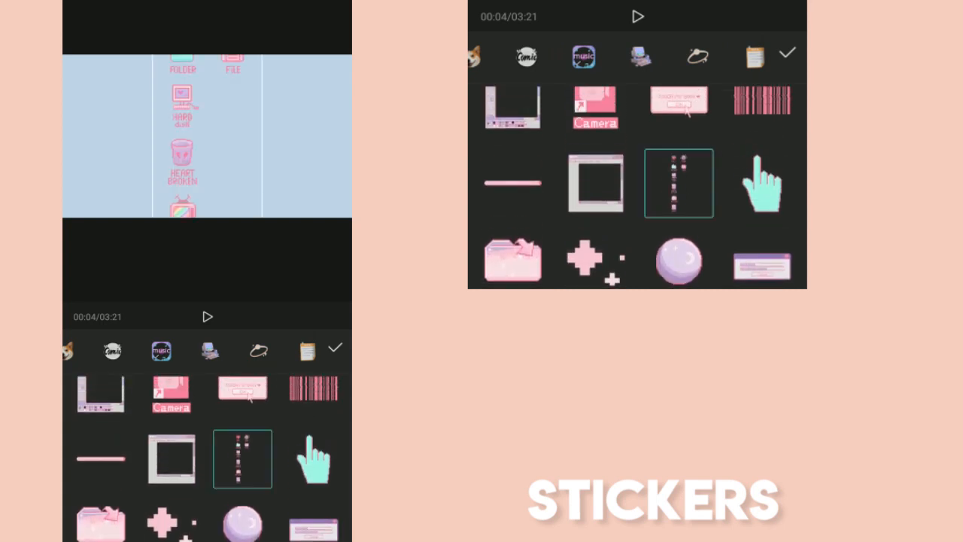
# Add the pixel icon column sticker and place it along the desktop's left edge
pyautogui.click(242, 459)
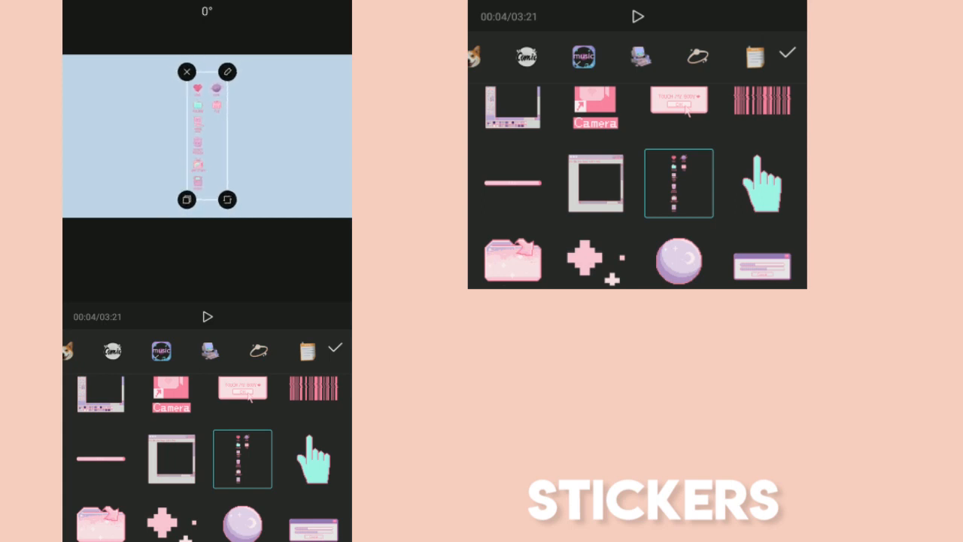
pyautogui.moveTo(207, 135); pyautogui.dragTo(143, 135)
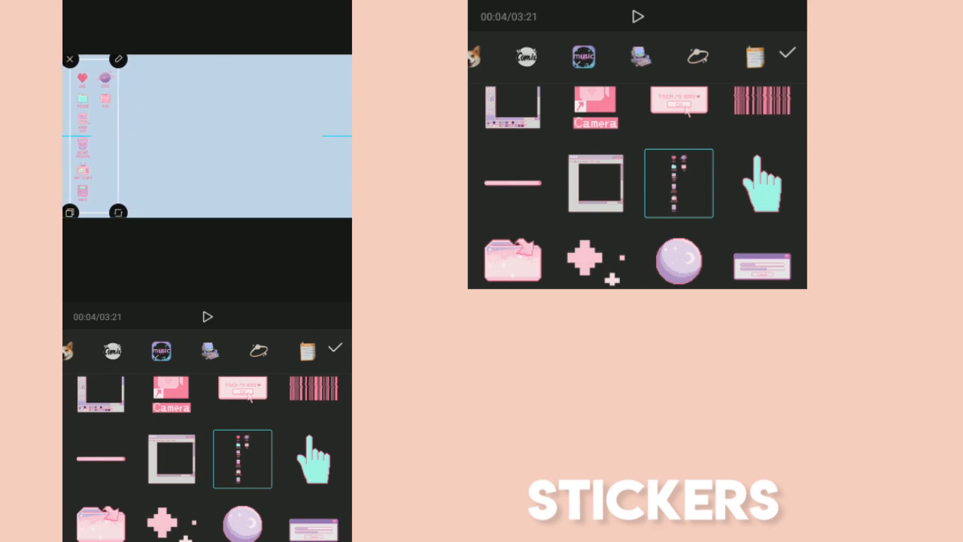
pyautogui.scroll(-3)
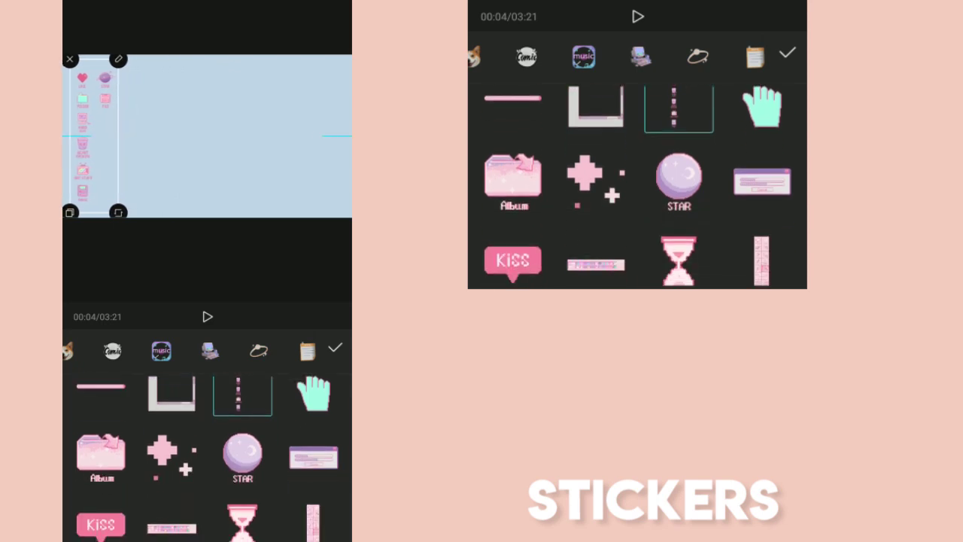
pyautogui.scroll(-3)
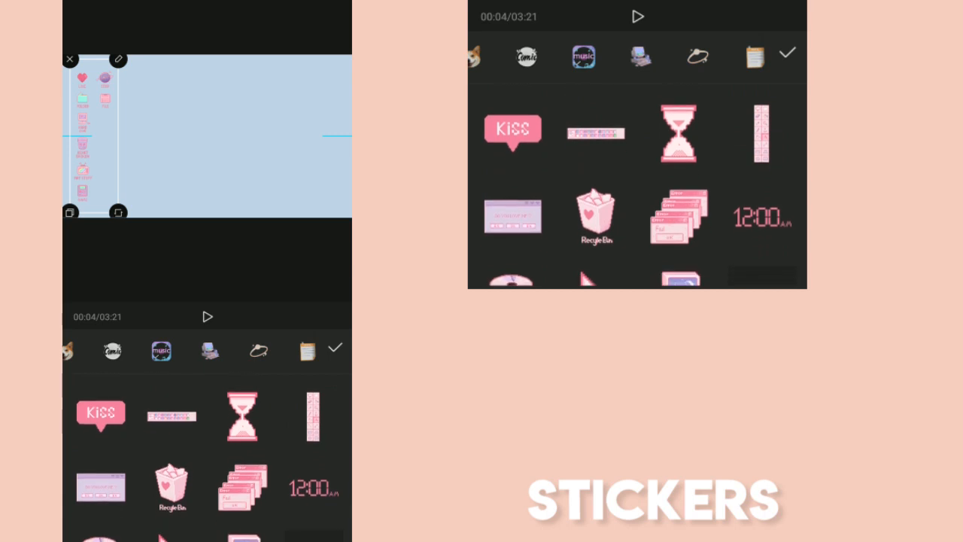
# Add the recycle bin bottom right, the 12:00 clock top right, and place the bear sticker
pyautogui.click(171, 487)
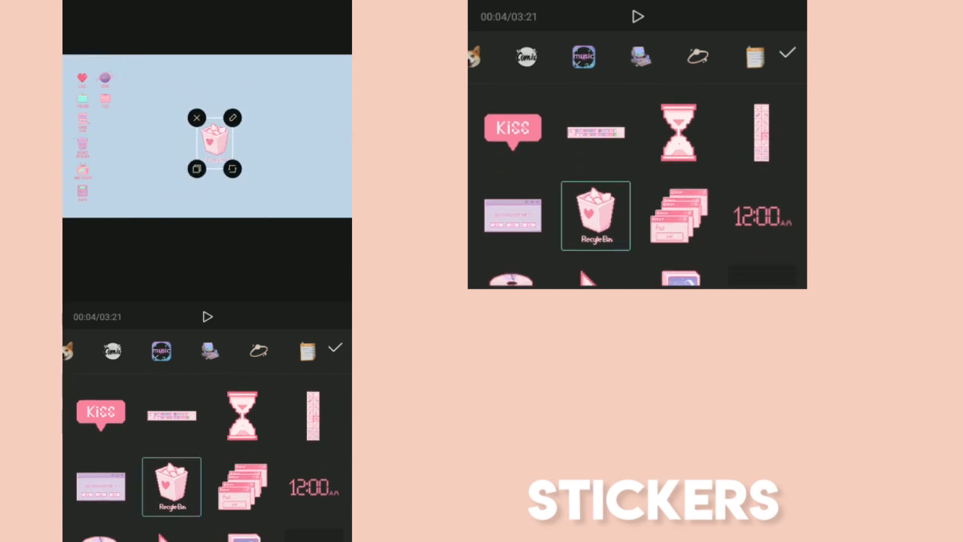
pyautogui.moveTo(214, 143); pyautogui.dragTo(313, 193)
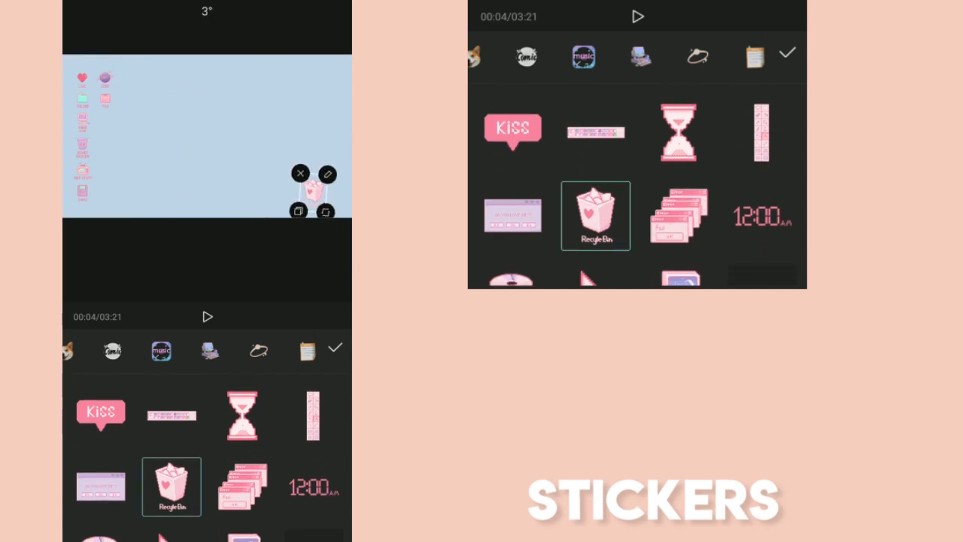
pyautogui.click(313, 487)
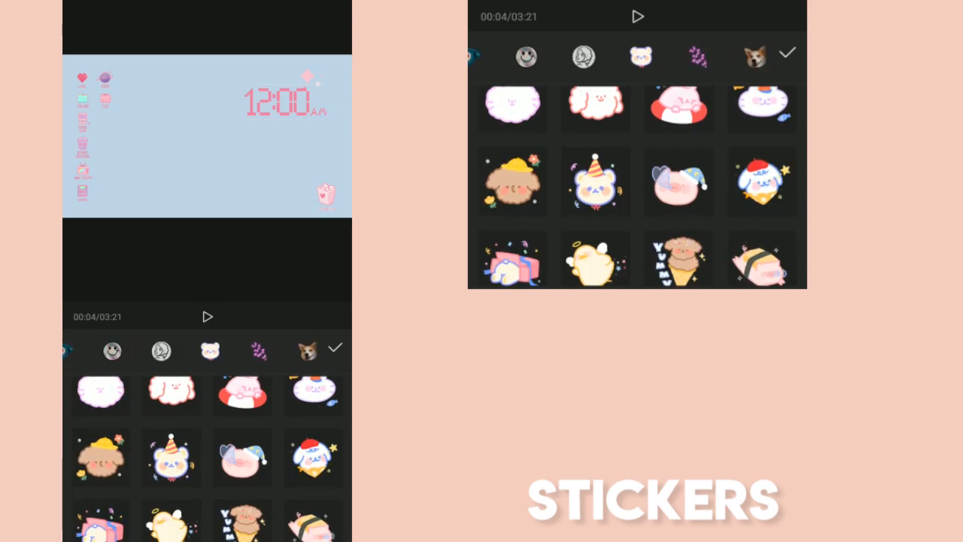
pyautogui.scroll(3)
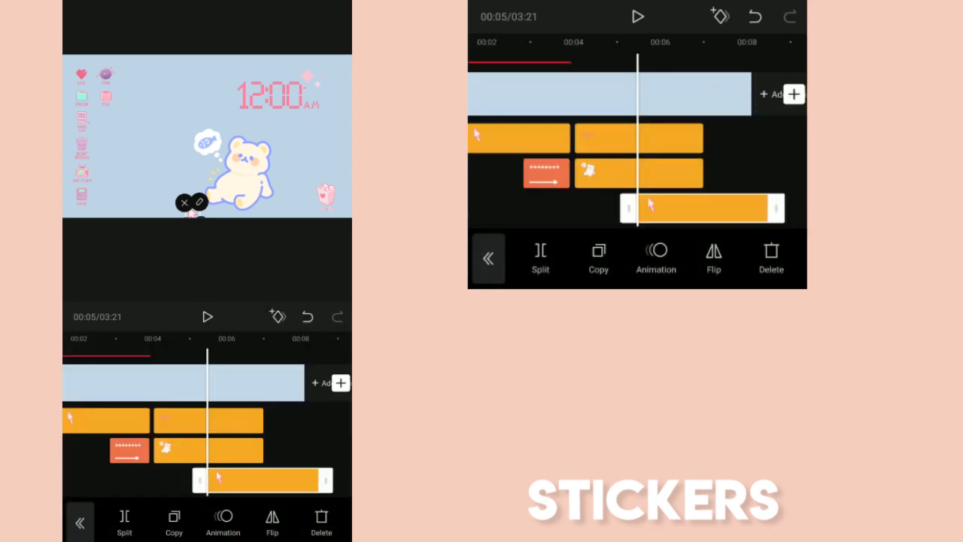
pyautogui.click(487, 259)
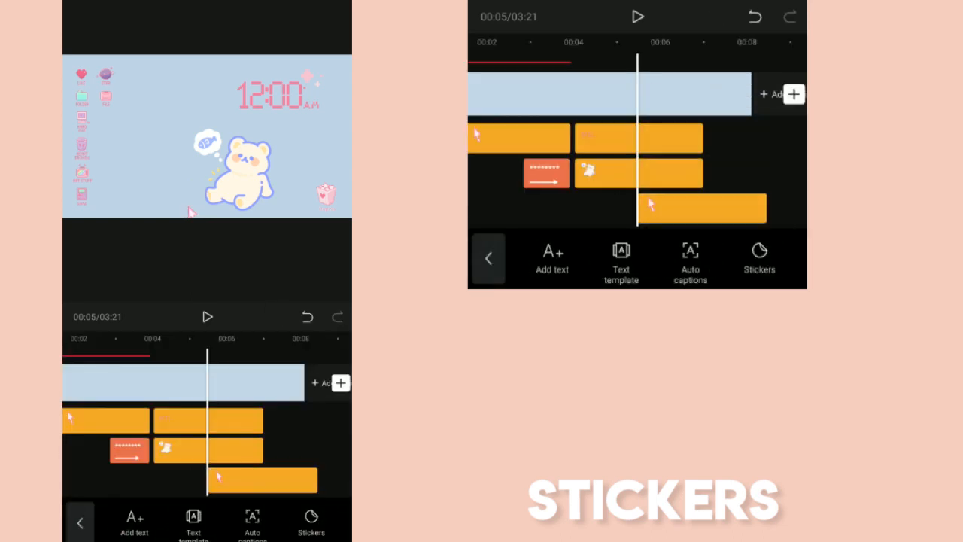
# Keyframe the bear sticker so it moves across the desktop
pyautogui.click(261, 479)
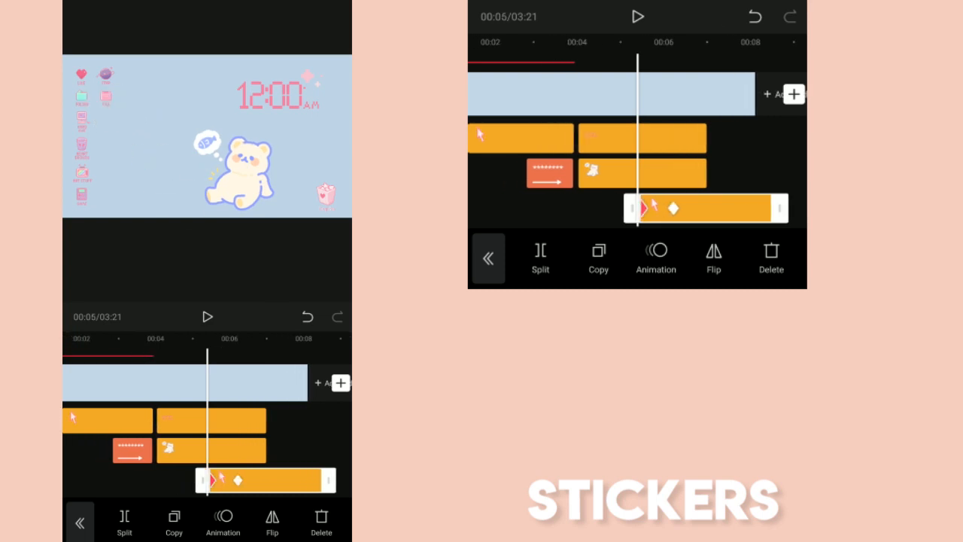
pyautogui.click(208, 316)
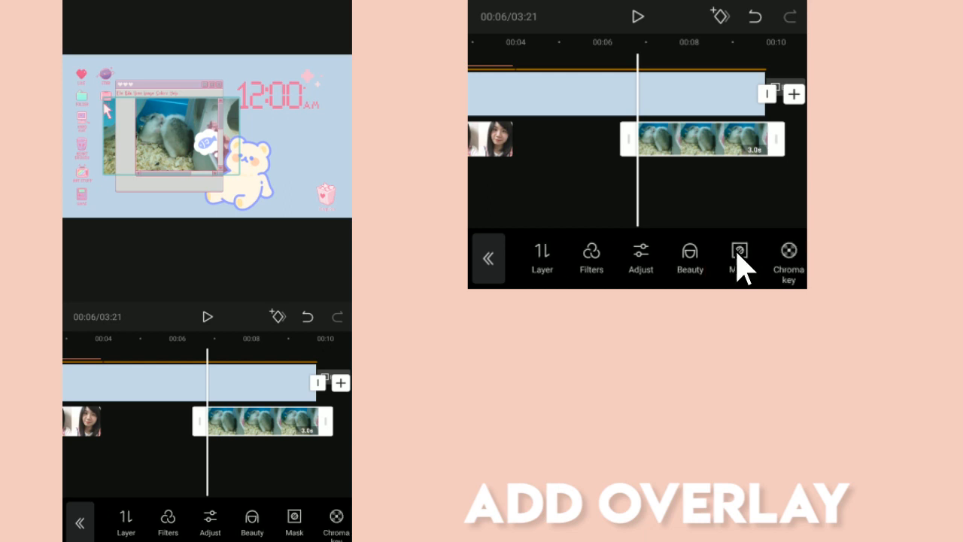
# Mask the hamster overlay to a Rectangle that fits inside the window frame
pyautogui.click(738, 259)
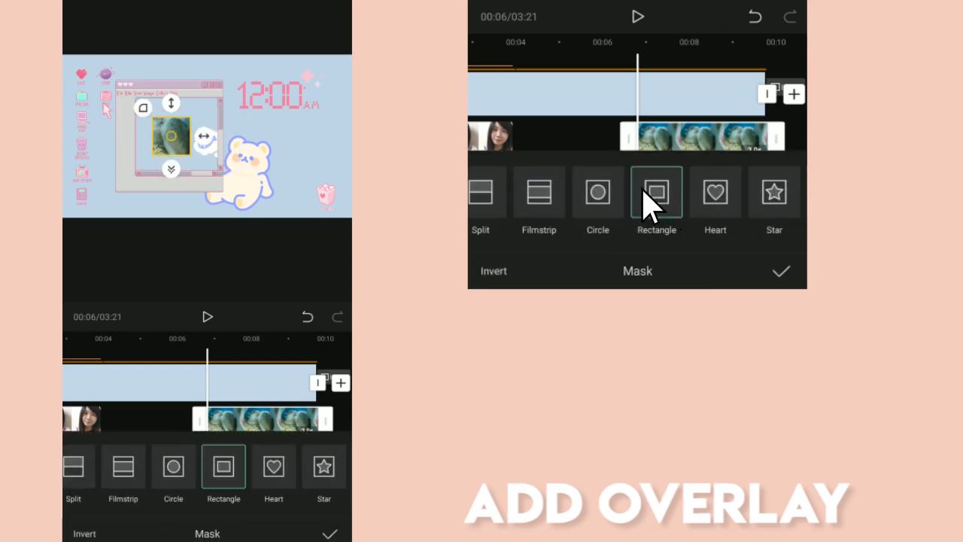
pyautogui.click(656, 192)
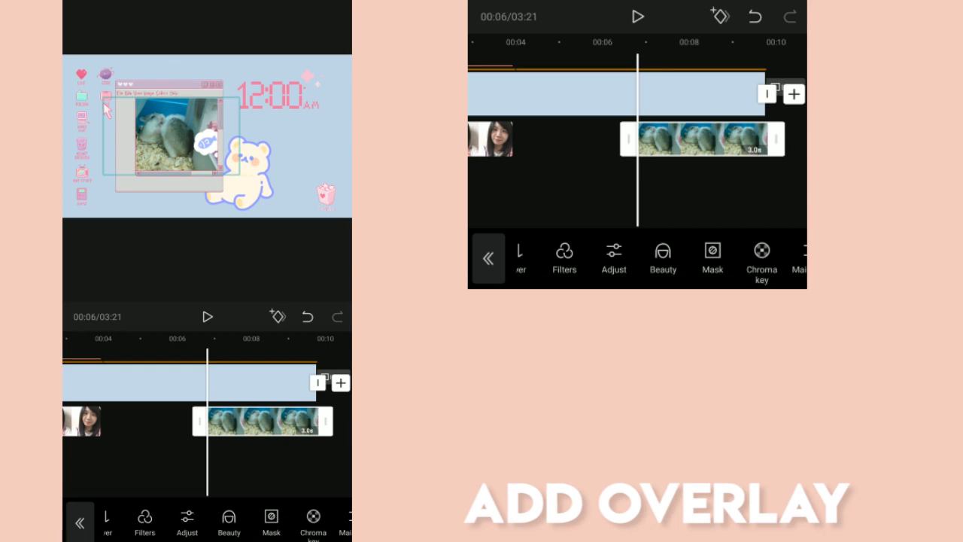
pyautogui.click(262, 421)
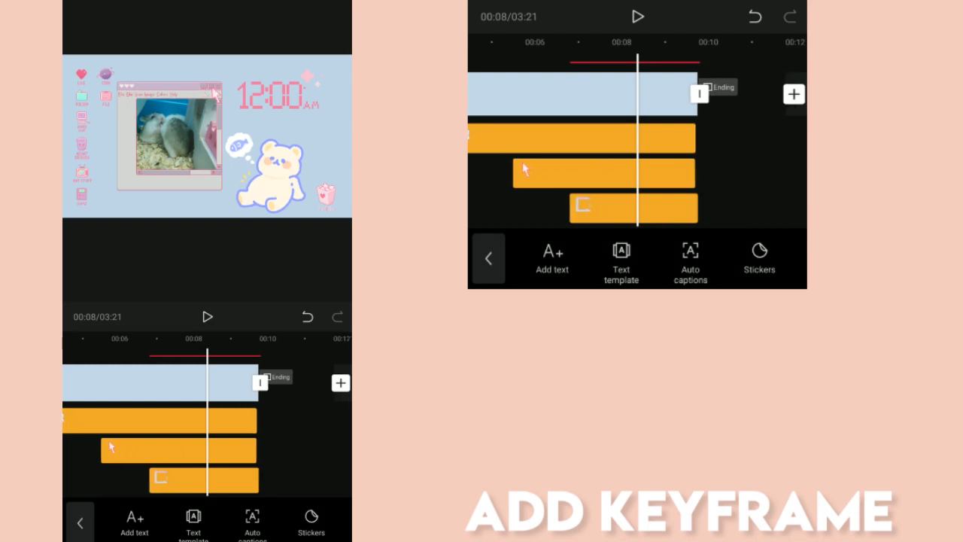
# Keyframe the hamster window to scale from its small frame to full screen, then halt playback
pyautogui.click(207, 481)
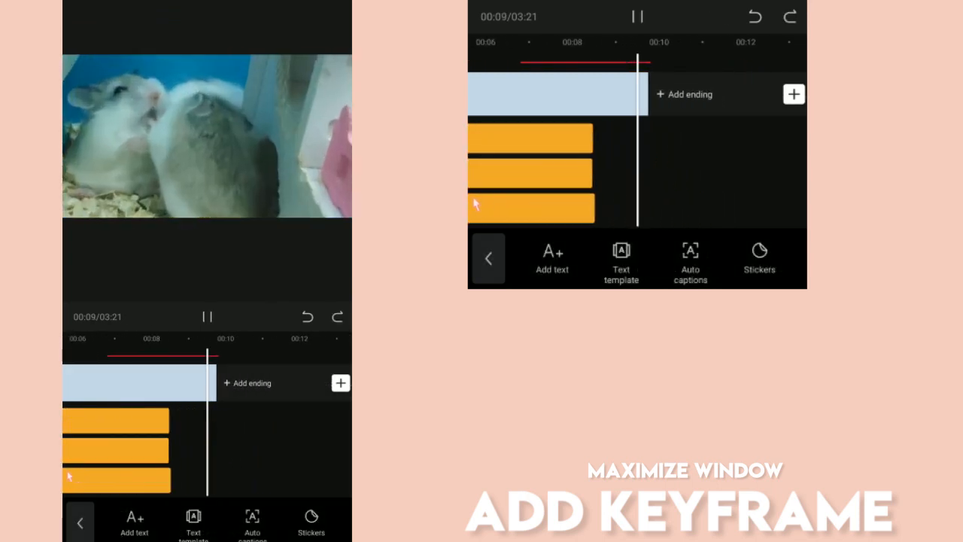
pyautogui.click(638, 15)
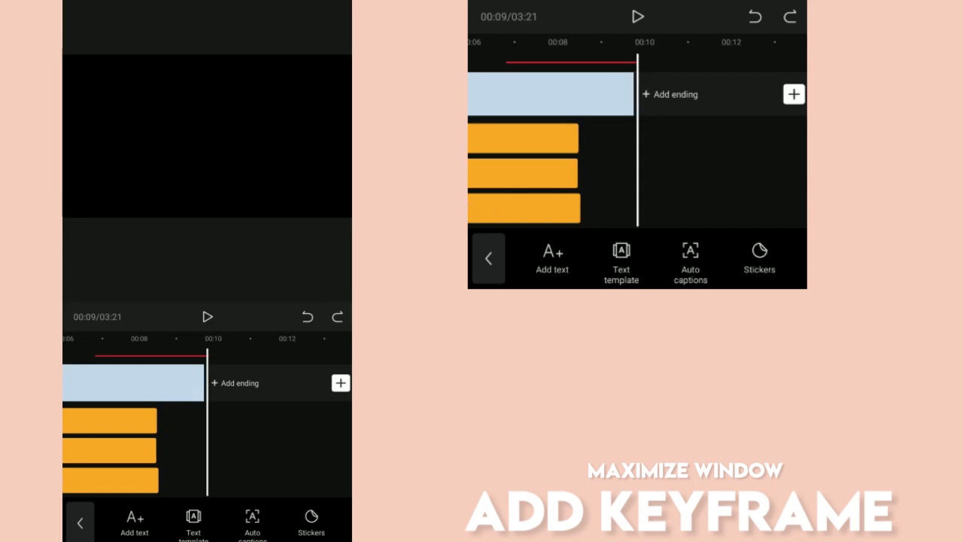